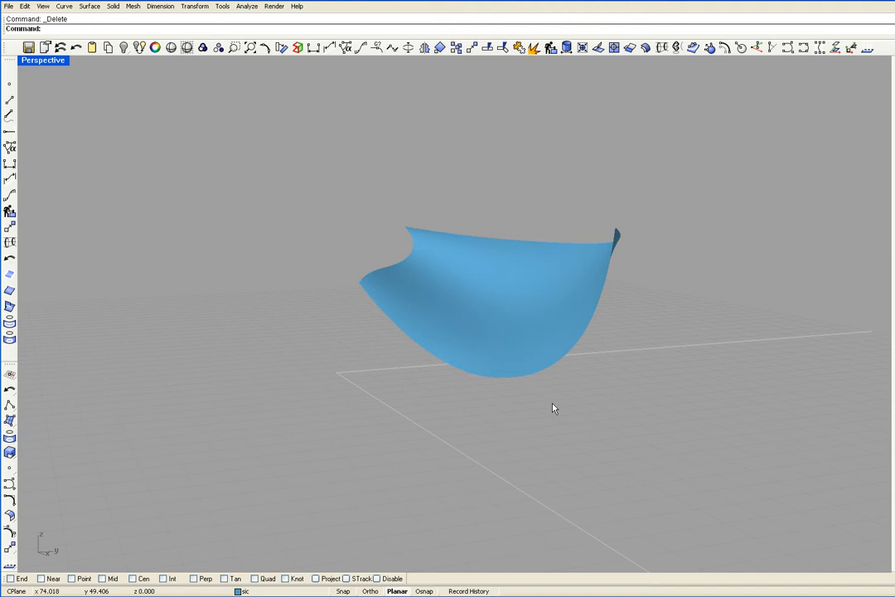
pyautogui.moveTo(550, 405)
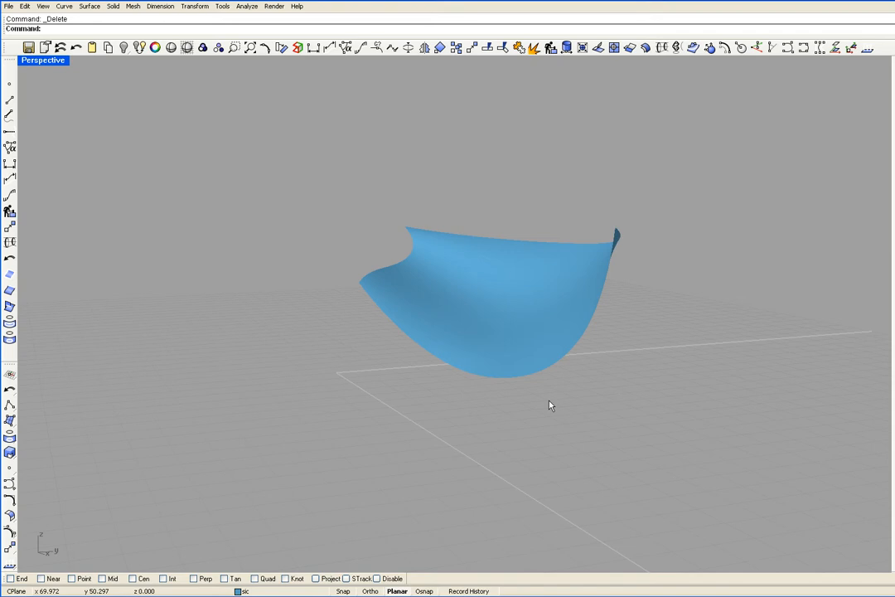
pyautogui.moveTo(130, 247)
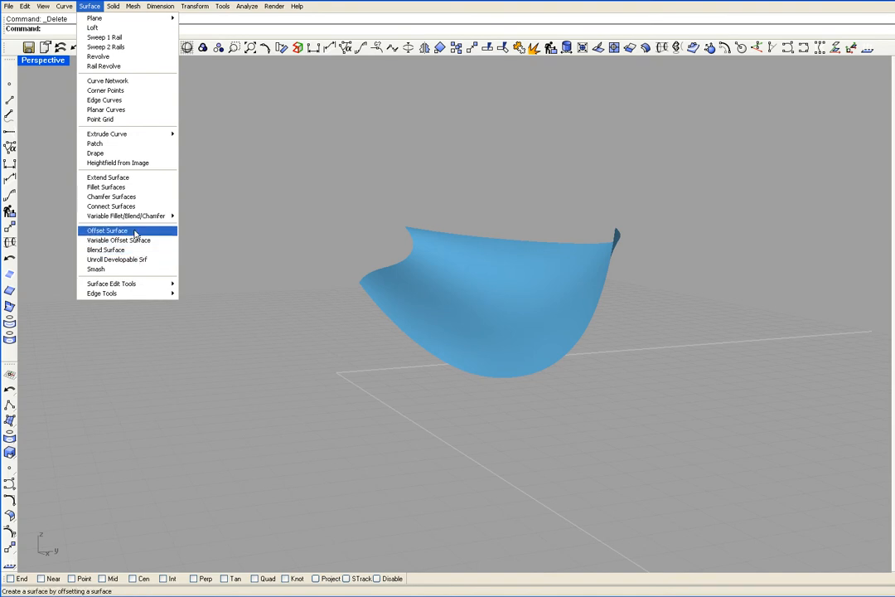
# Start Offset Surface and select the boat hull as the surface to offset.
pyautogui.click(106, 230)
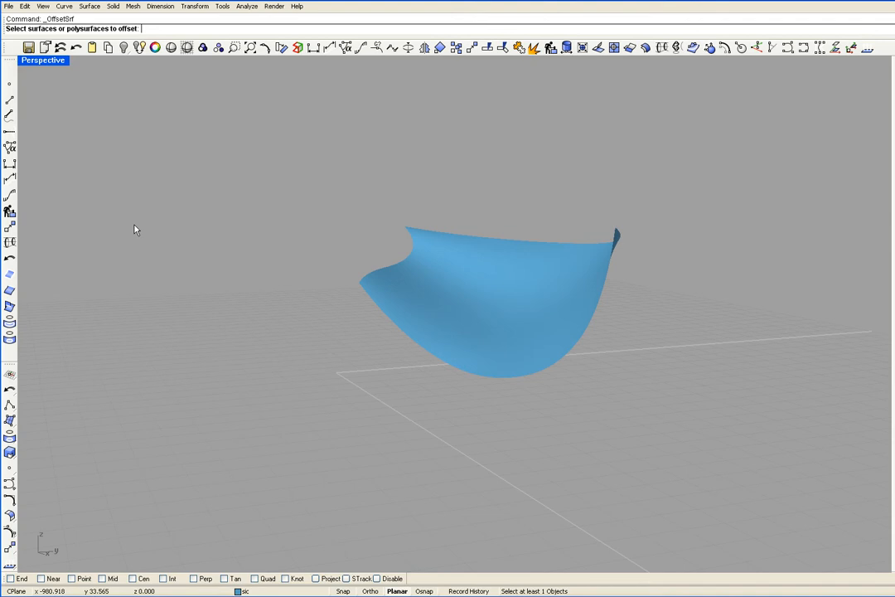
pyautogui.click(508, 298)
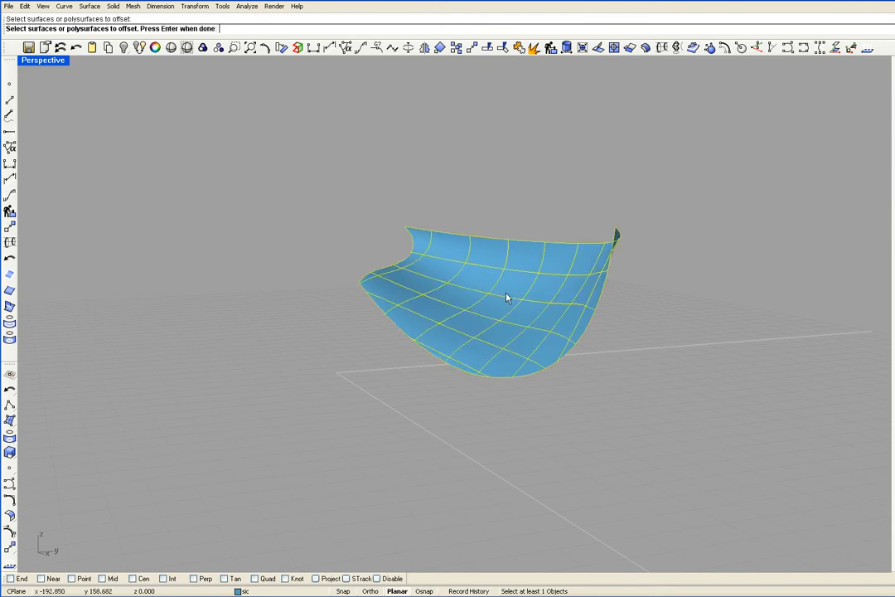
# Confirm the hull selection so the 0.700 offset distance and direction arrows appear.
pyautogui.click(505, 297)
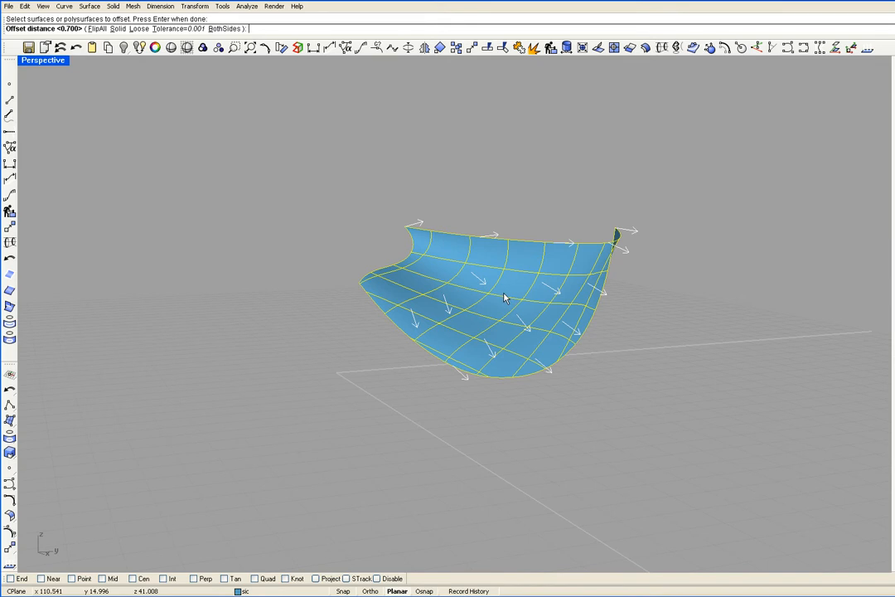
pyautogui.moveTo(480, 285)
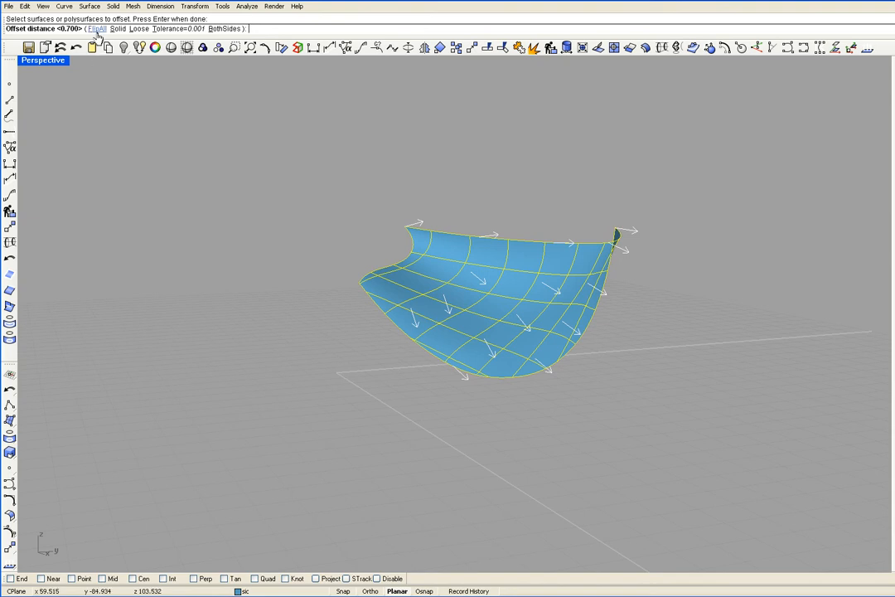
# Use FlipAll to reverse the offset arrows so the hull offsets inward.
pyautogui.click(97, 28)
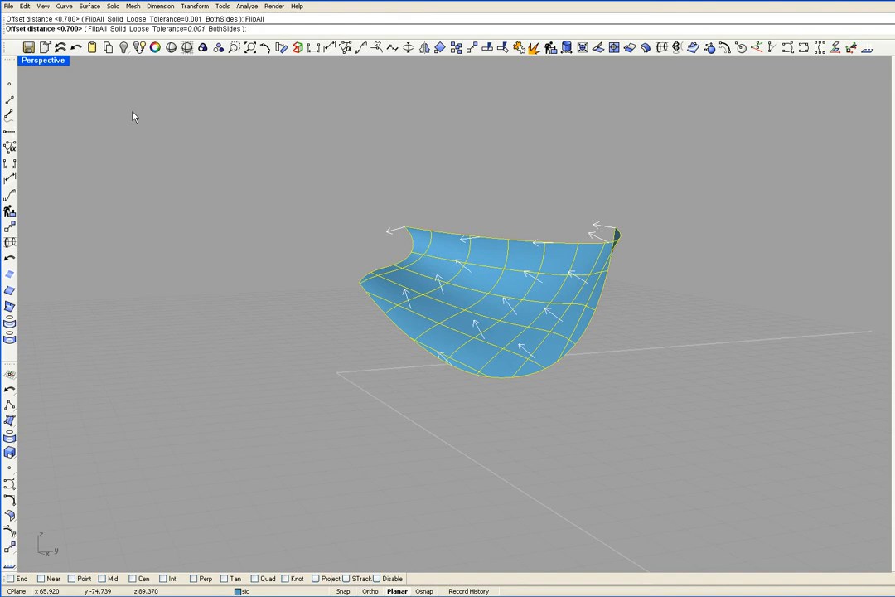
pyautogui.moveTo(257, 236)
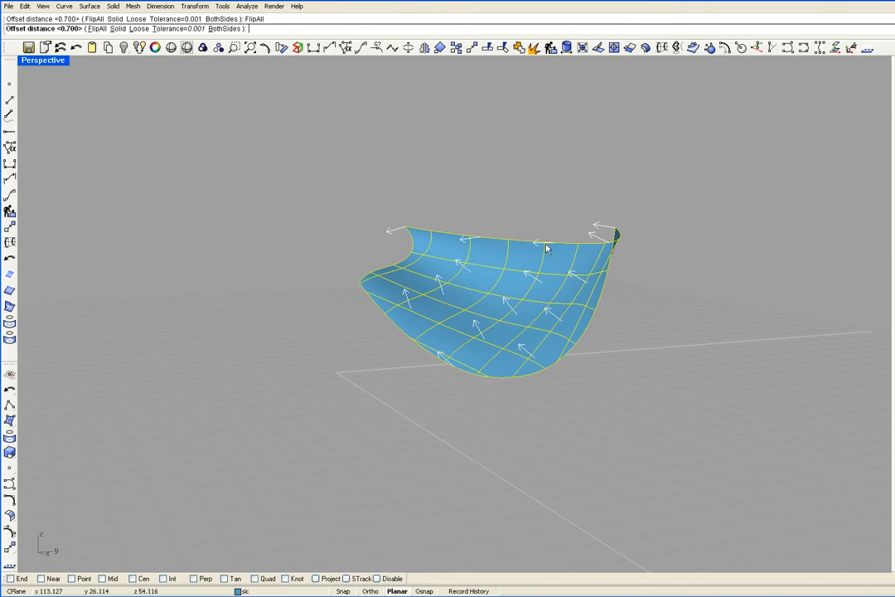
pyautogui.moveTo(172, 225)
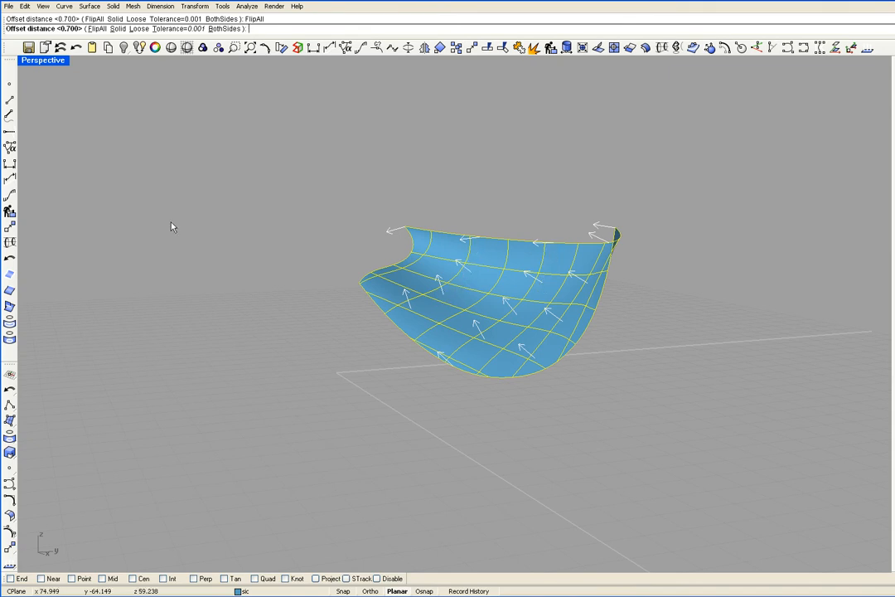
pyautogui.moveTo(73, 33)
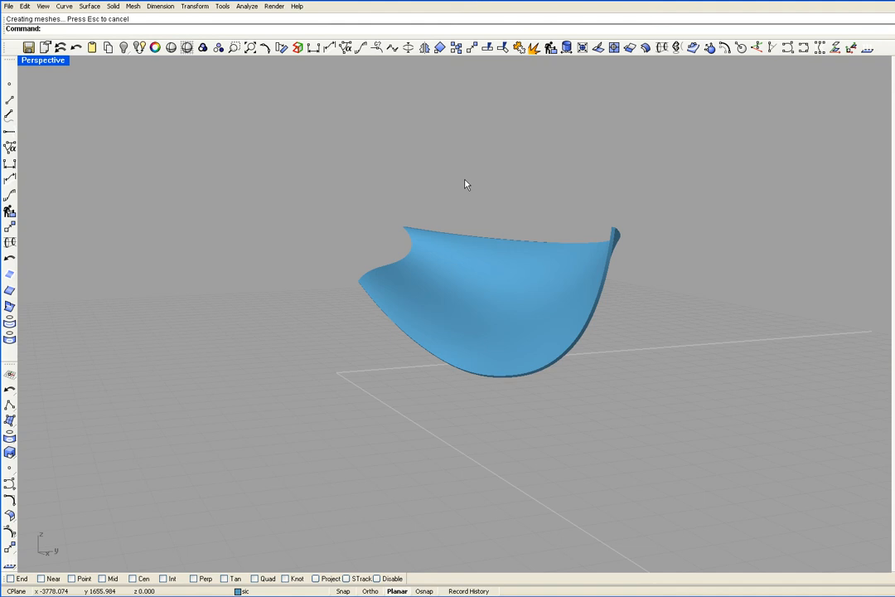
pyautogui.moveTo(872, 380)
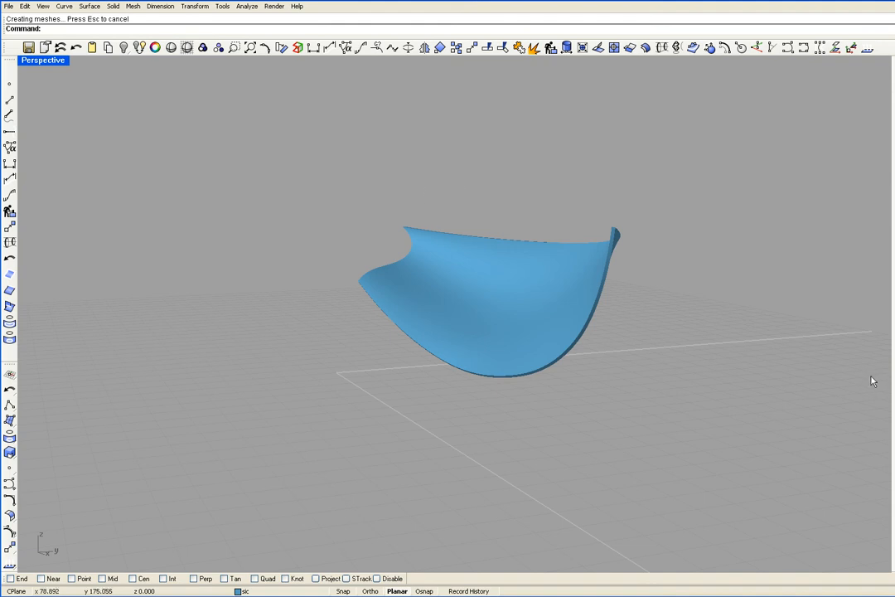